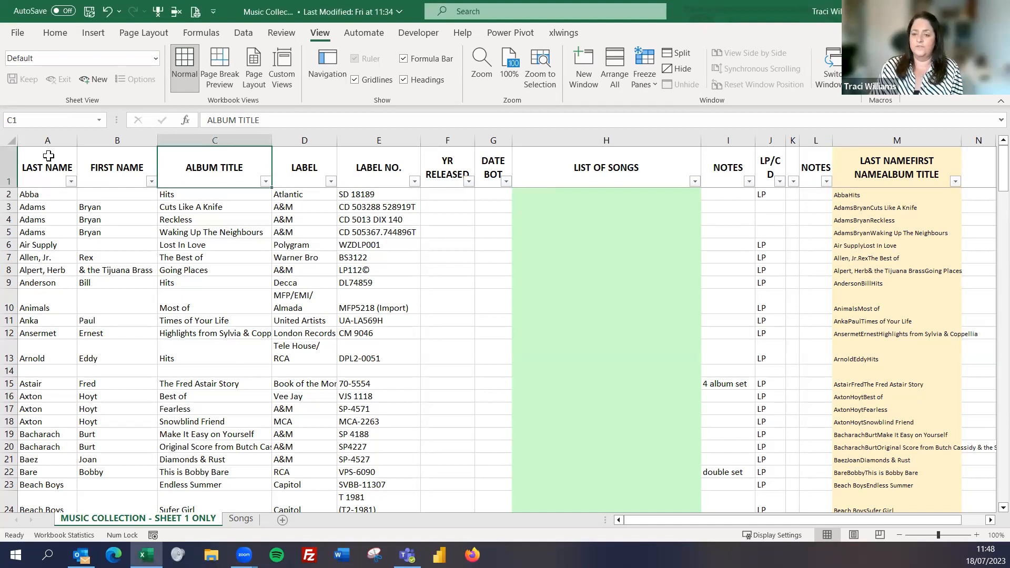
- Review the headings, LIST OF SONGS cells and the formula joining artist and album
click(47, 167)
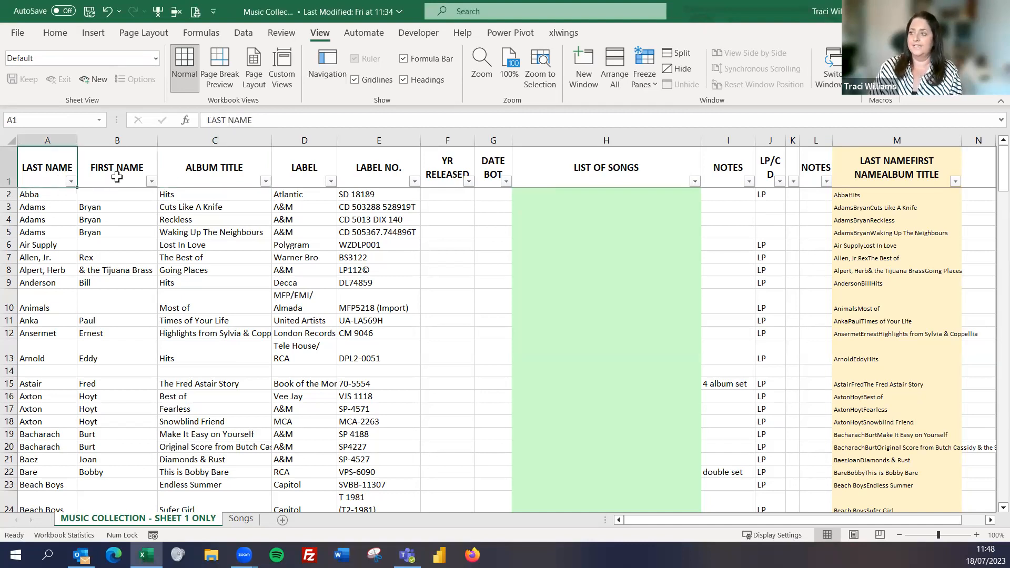
click(215, 167)
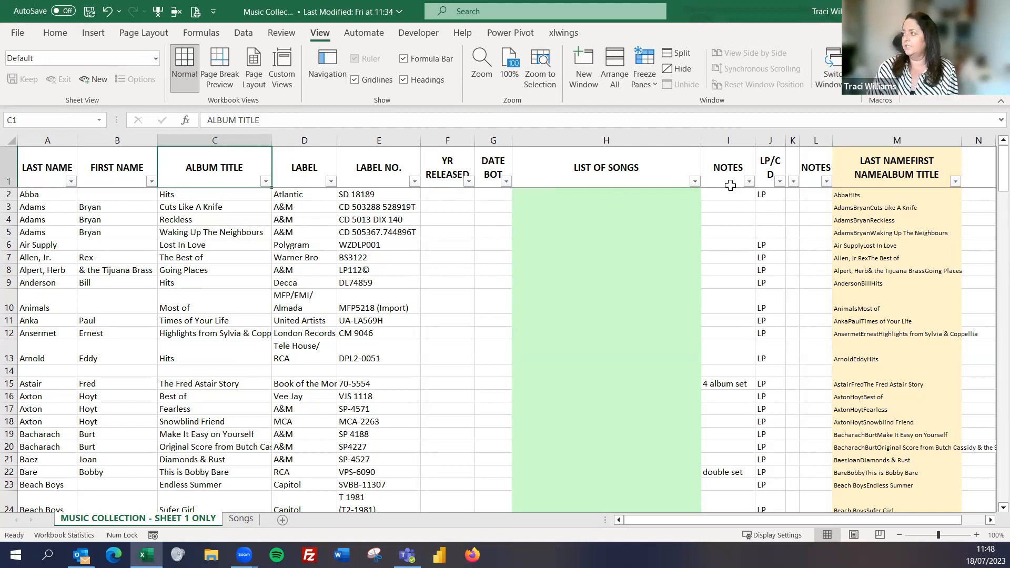
click(602, 194)
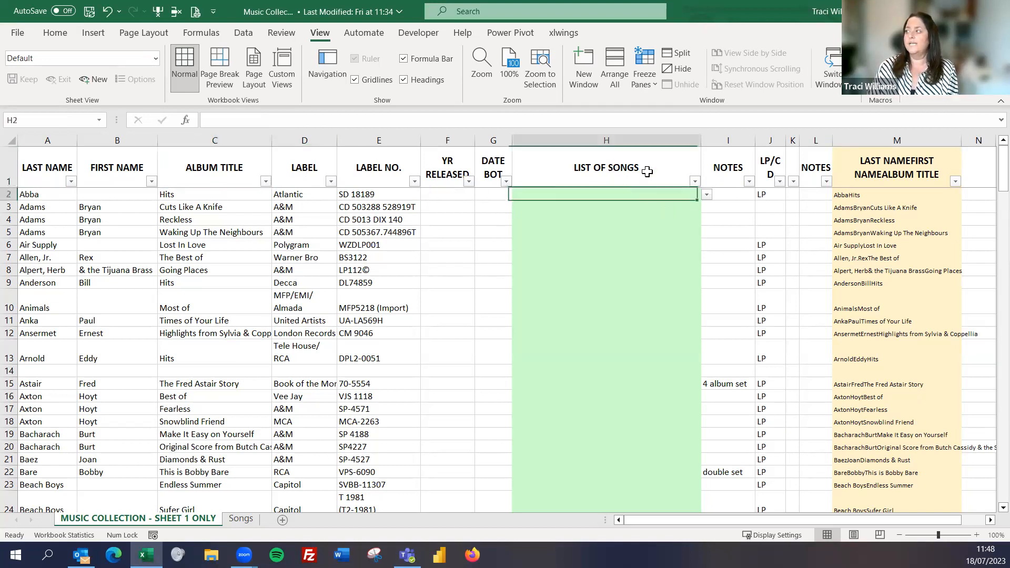
click(605, 218)
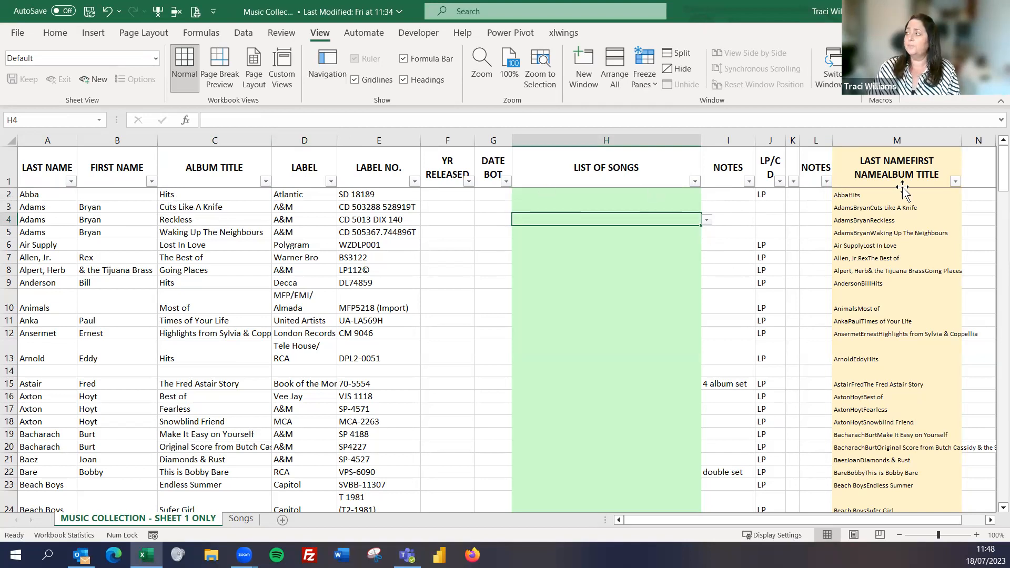
click(895, 167)
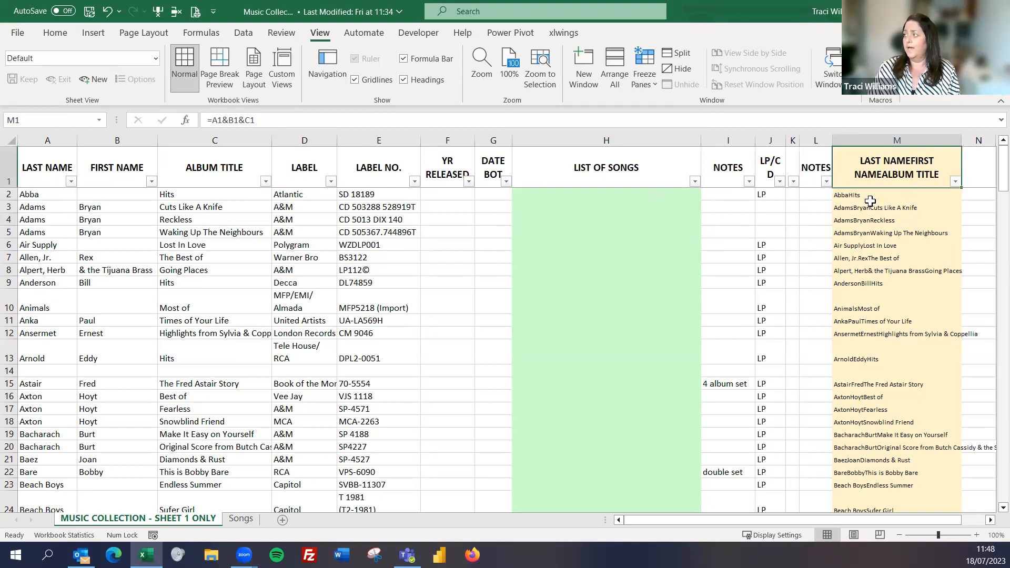
click(896, 194)
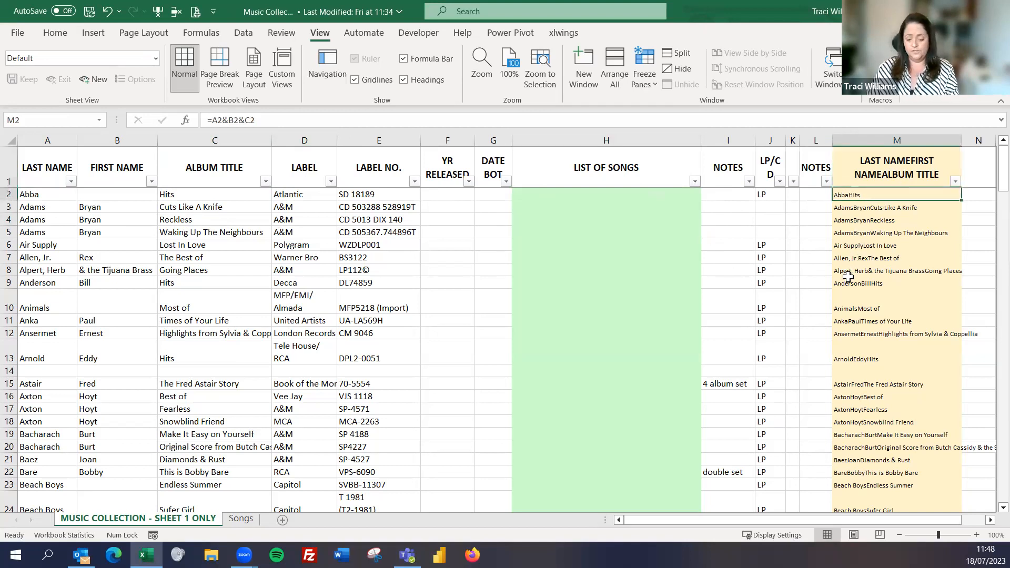
double_click(895, 195)
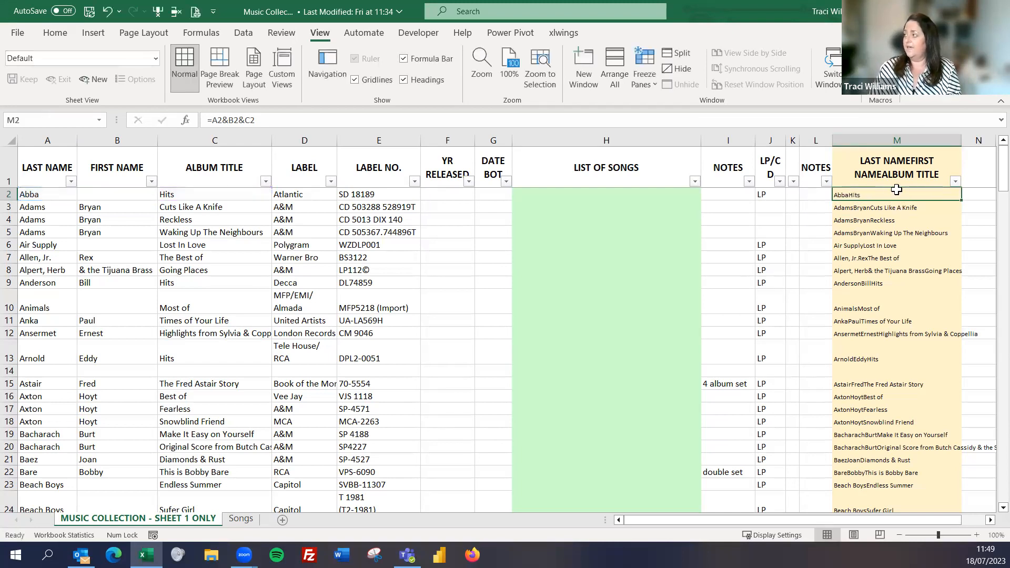
- Check Abba's name, album and the combined keys, then view the Songs sheet
click(47, 194)
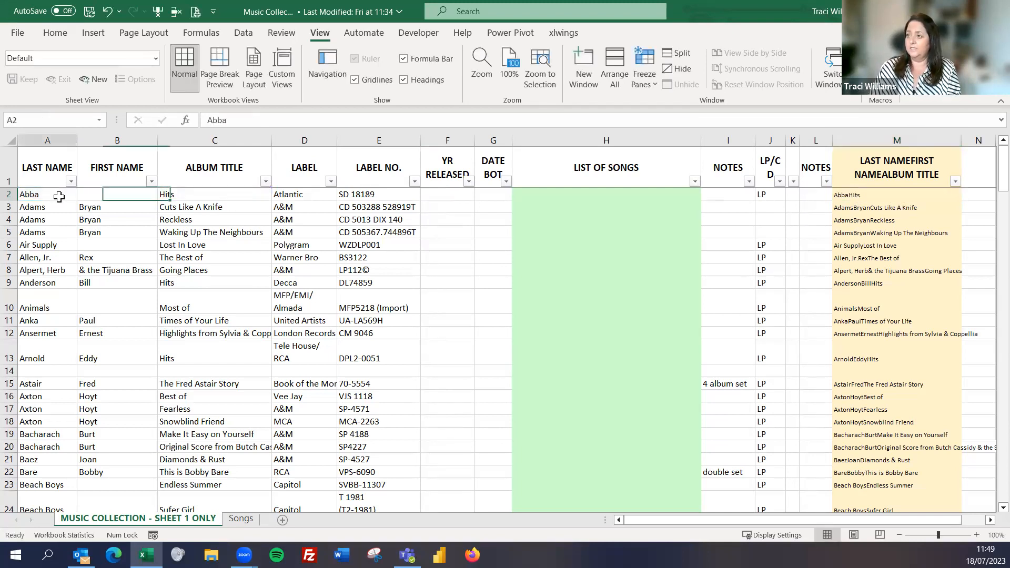
click(116, 194)
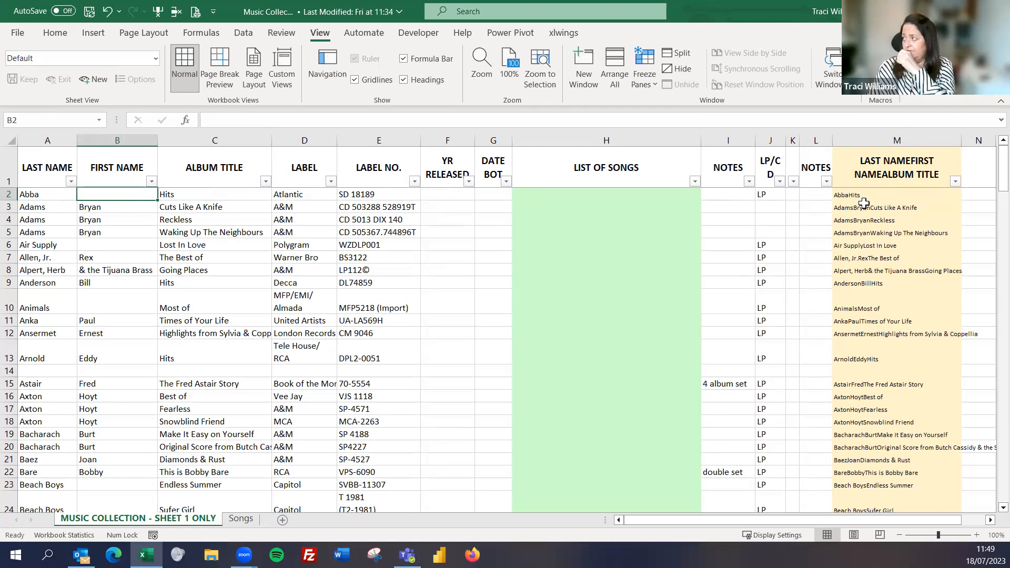
click(896, 206)
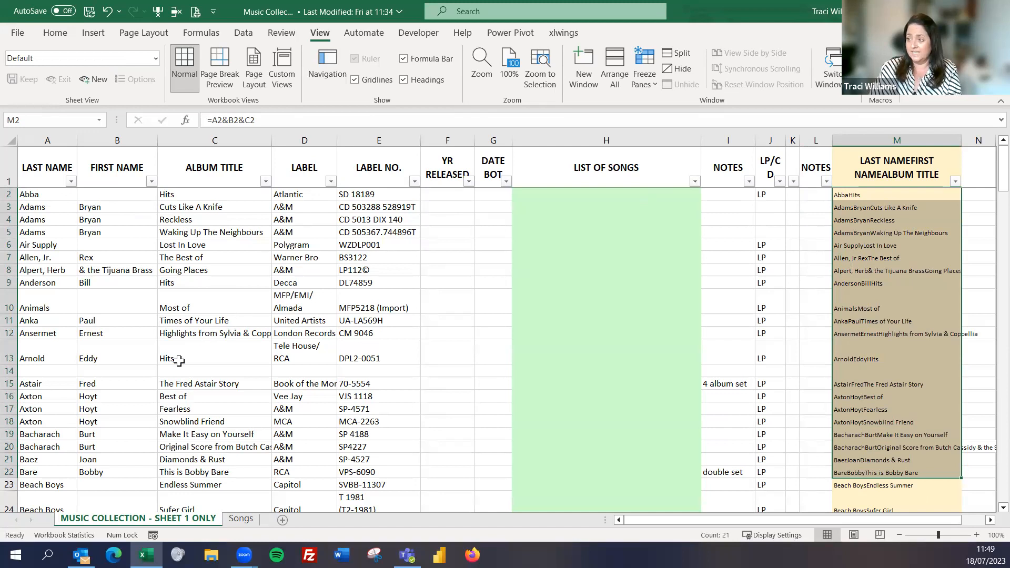
click(214, 194)
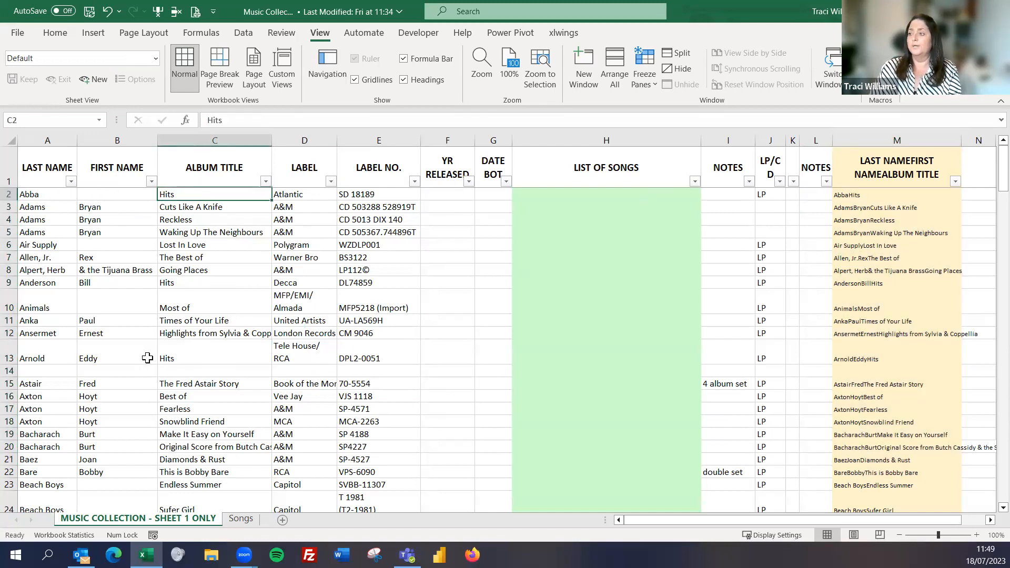
click(895, 358)
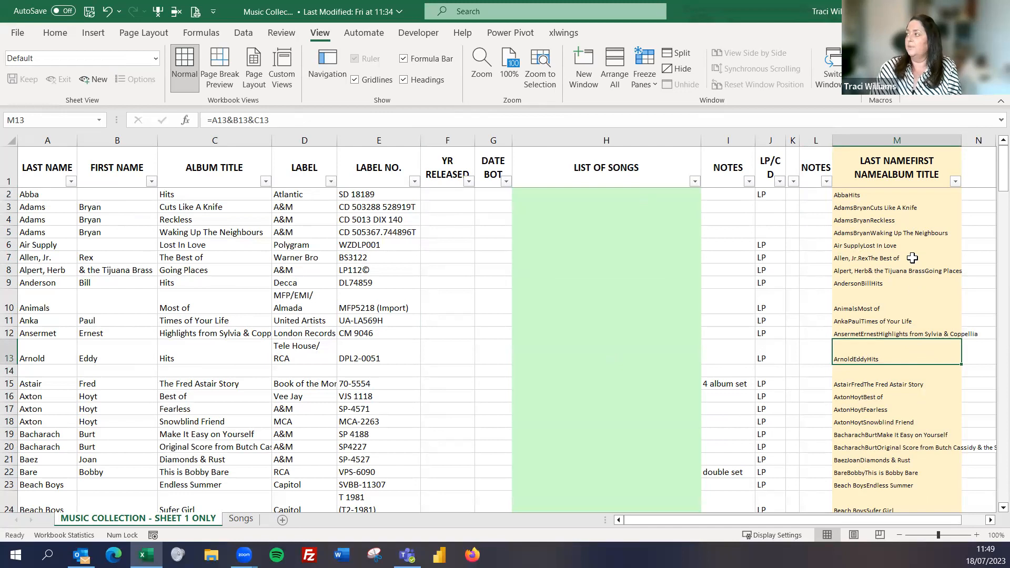
mouse_move(891, 231)
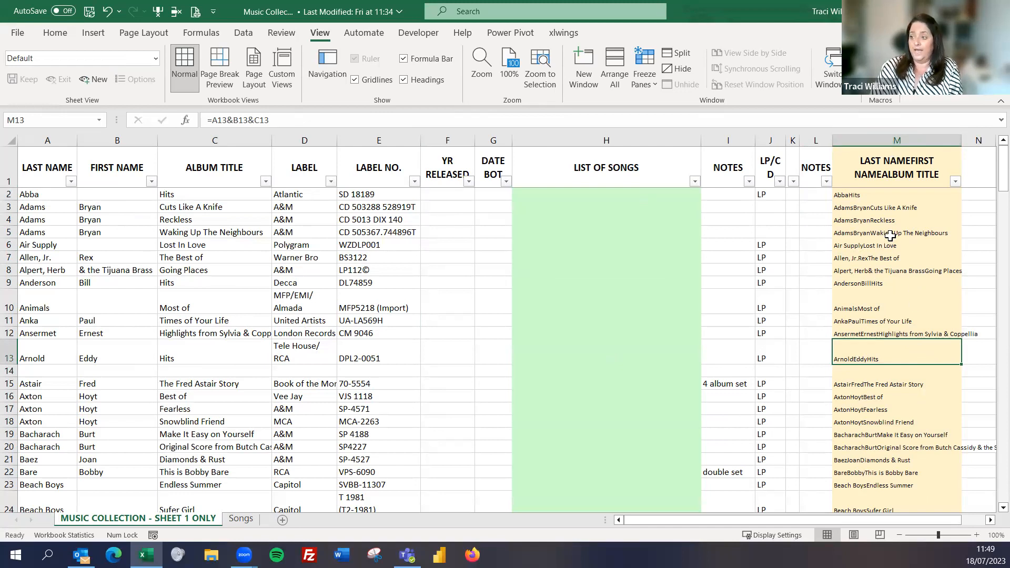
mouse_move(294, 542)
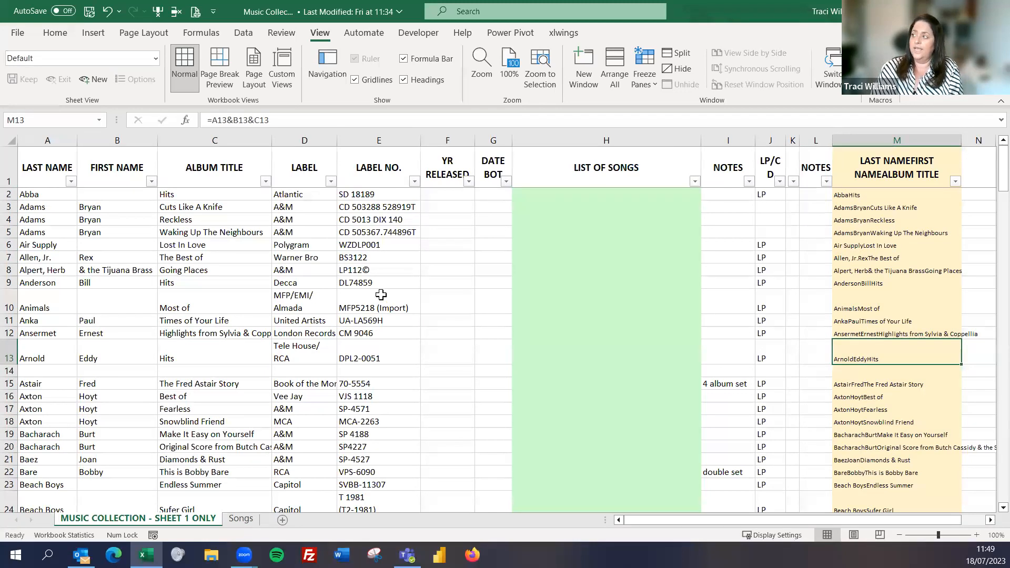
click(240, 518)
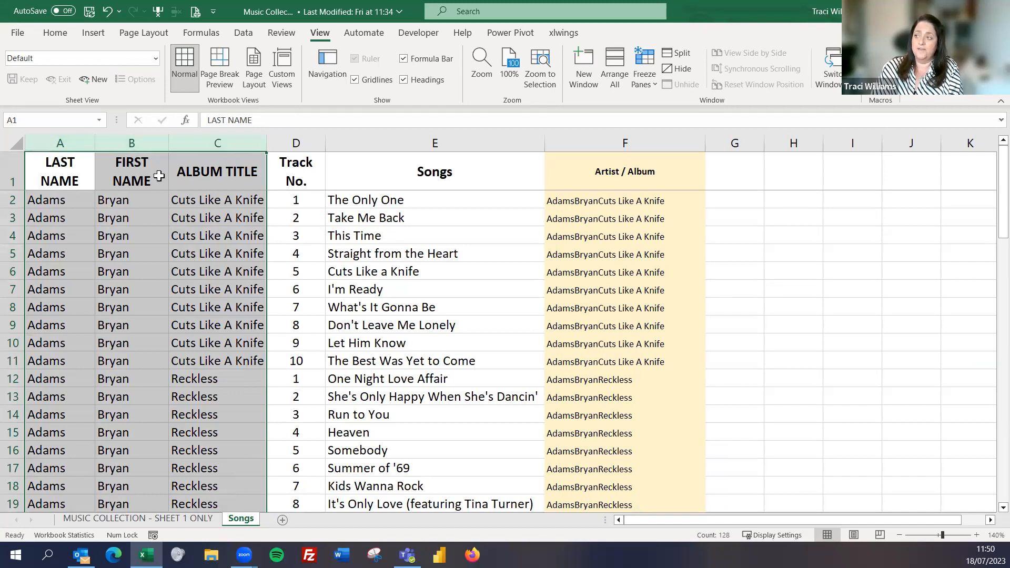
mouse_move(193, 174)
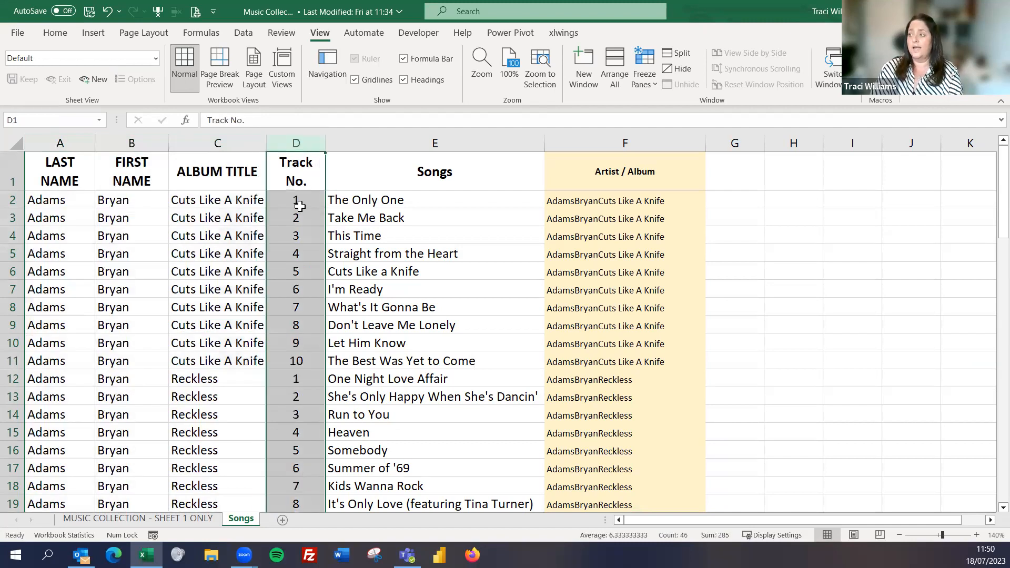
click(296, 361)
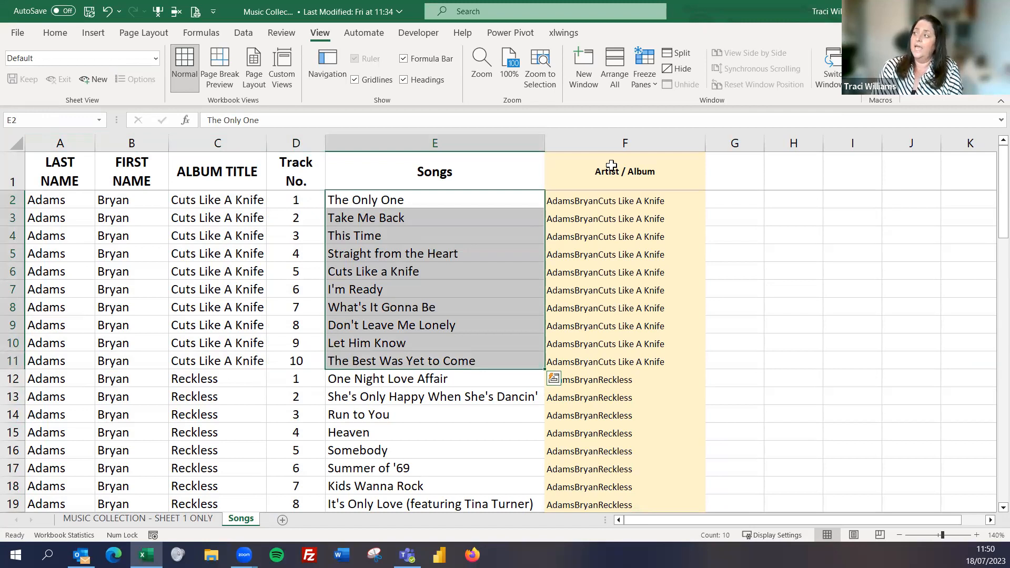
mouse_move(608, 200)
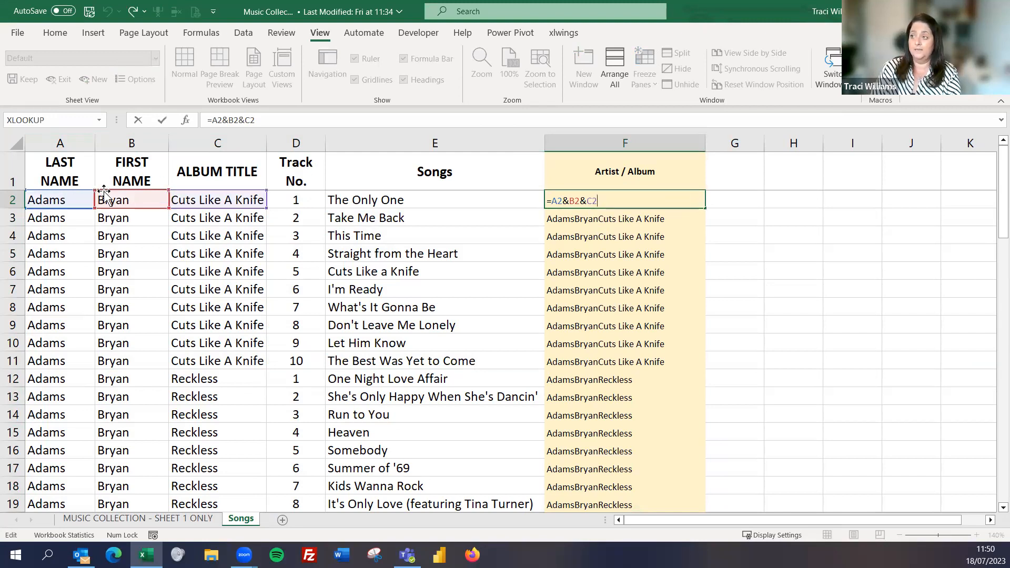
mouse_move(198, 196)
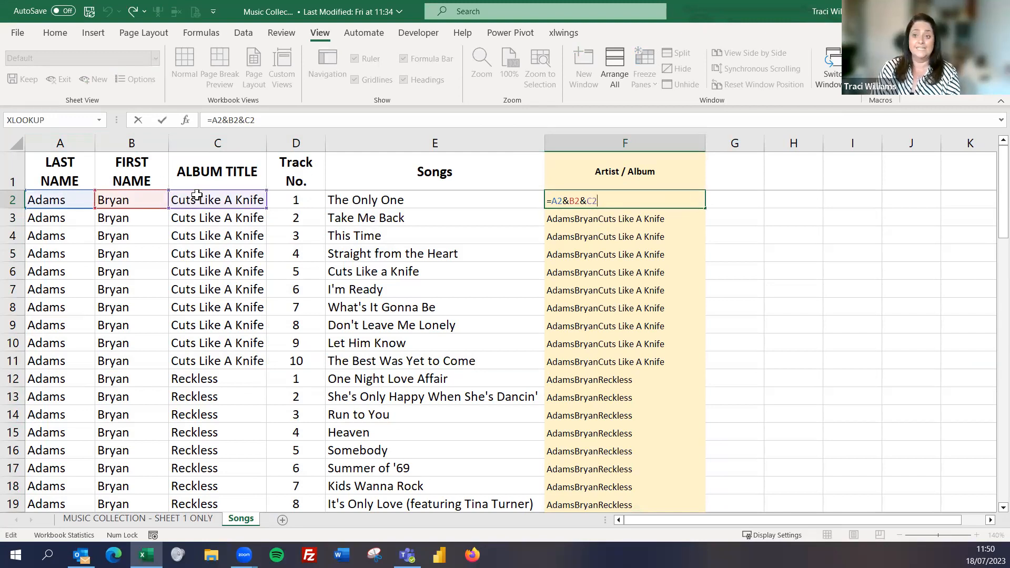
key(Return)
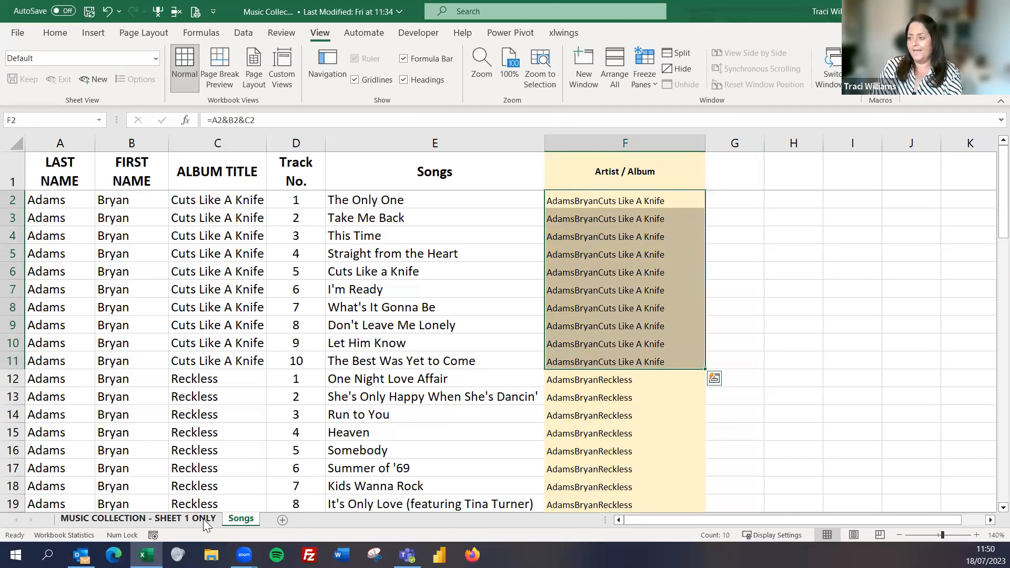
- Compare the Cuts Like A Knife combined key with the Songs sheet
click(137, 518)
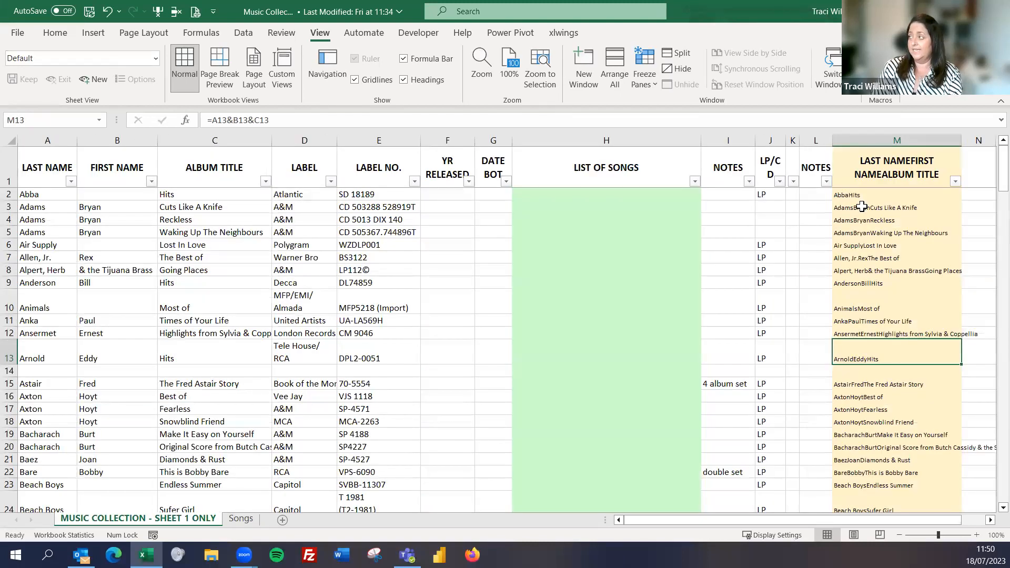
click(896, 206)
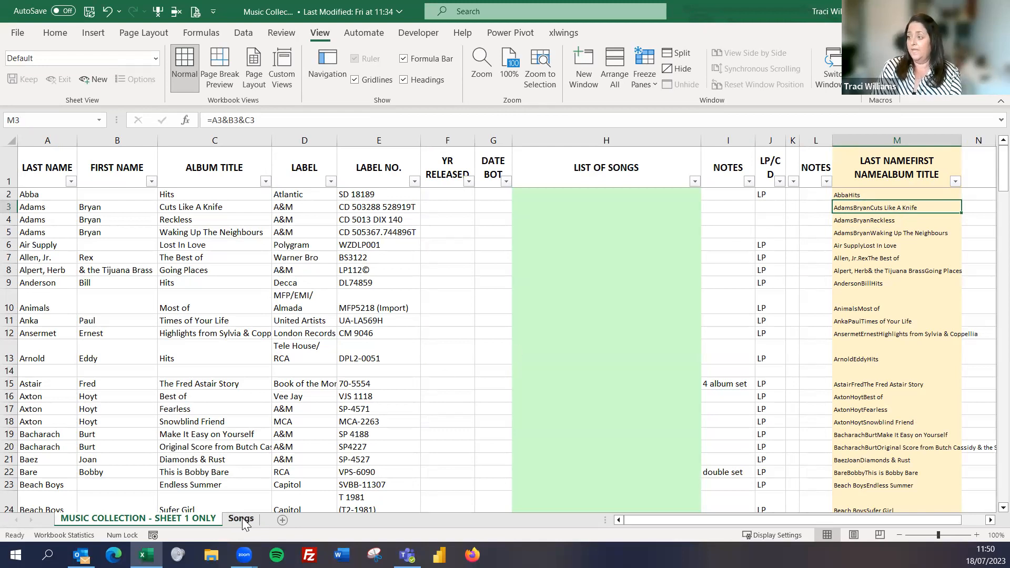
click(240, 519)
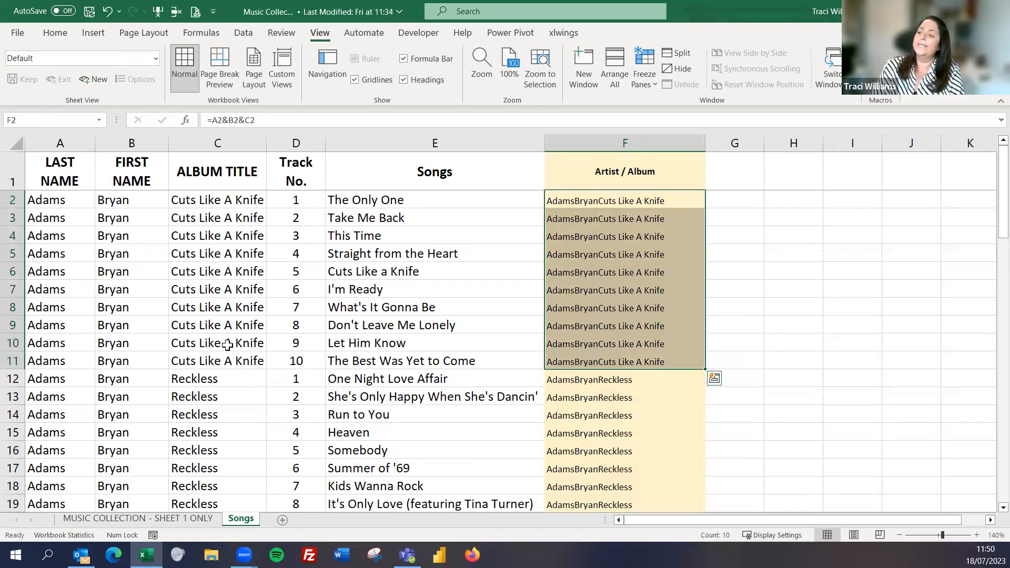
click(138, 517)
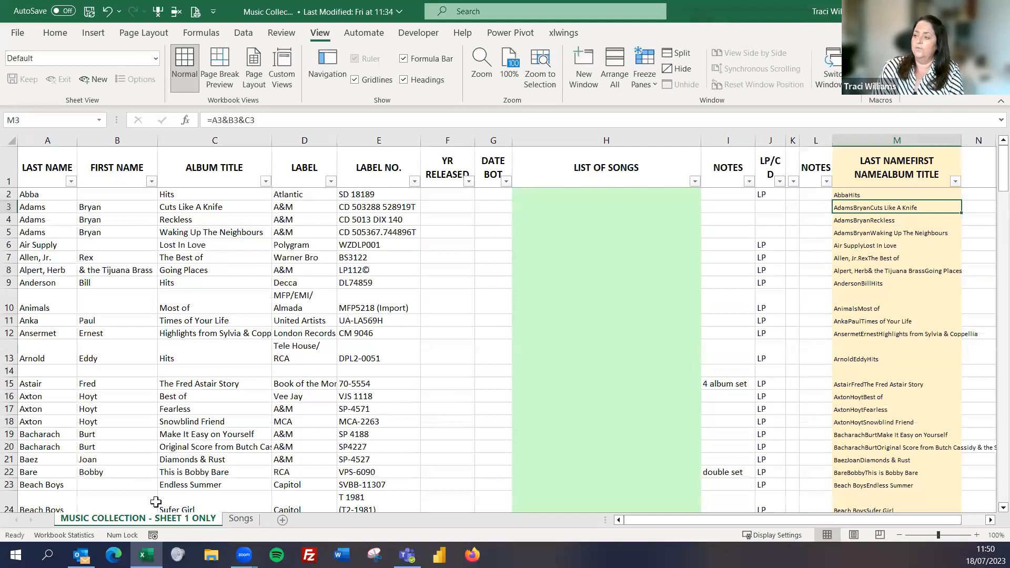
- Select Abba's LIST OF SONGS cell H2 and open Data Validation
click(605, 194)
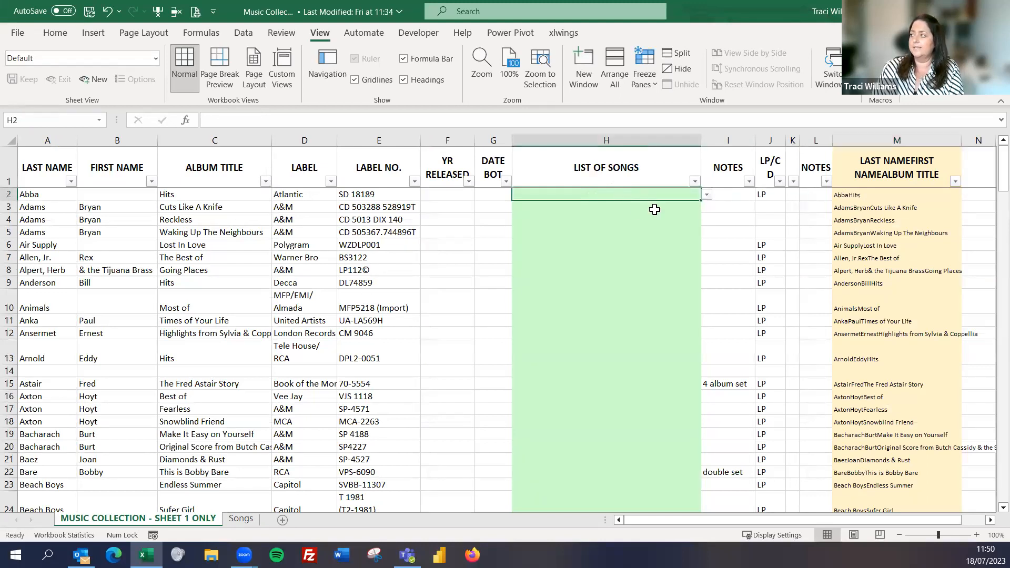
click(605, 219)
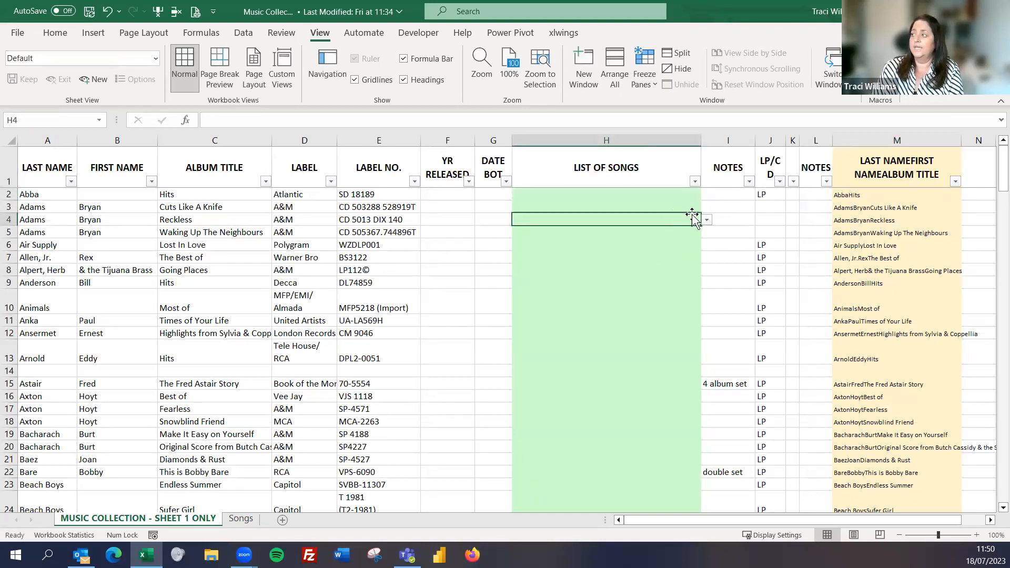
click(605, 194)
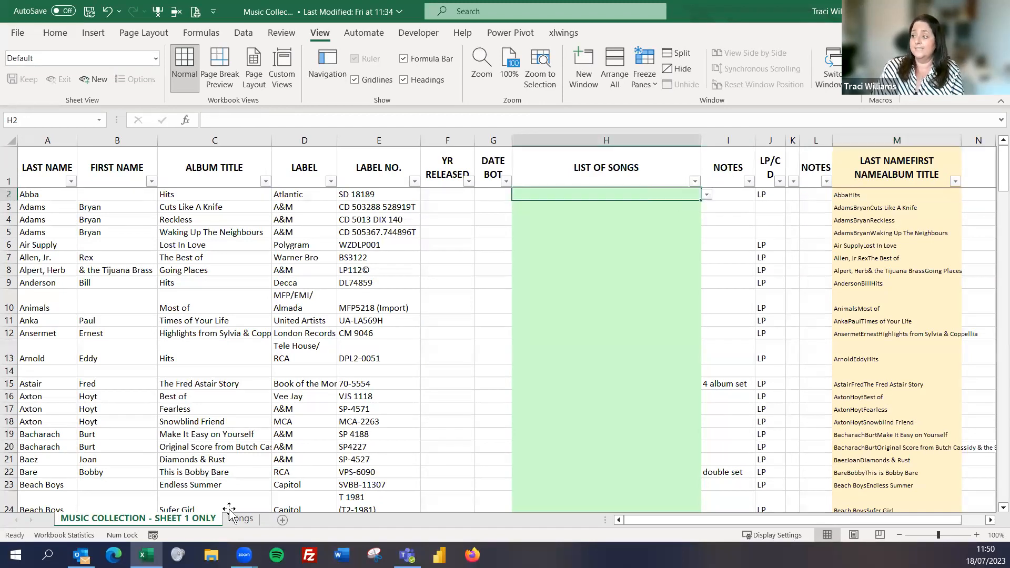
click(240, 517)
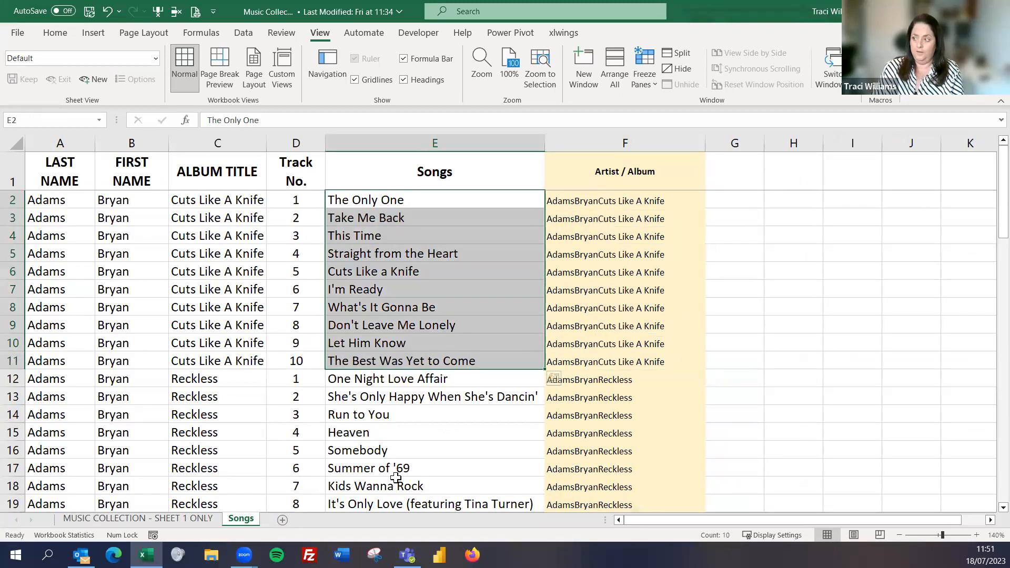
click(138, 518)
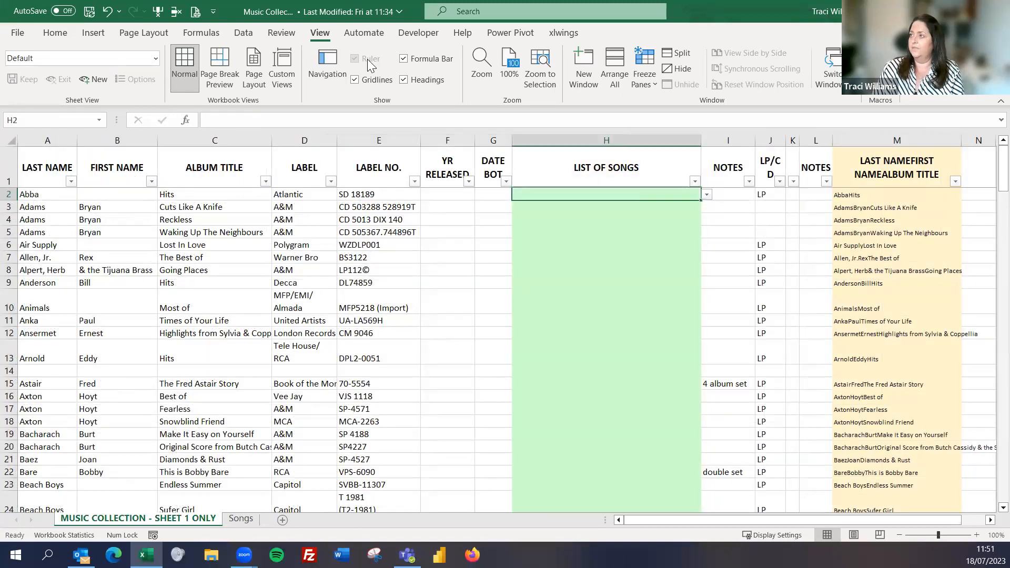
click(243, 32)
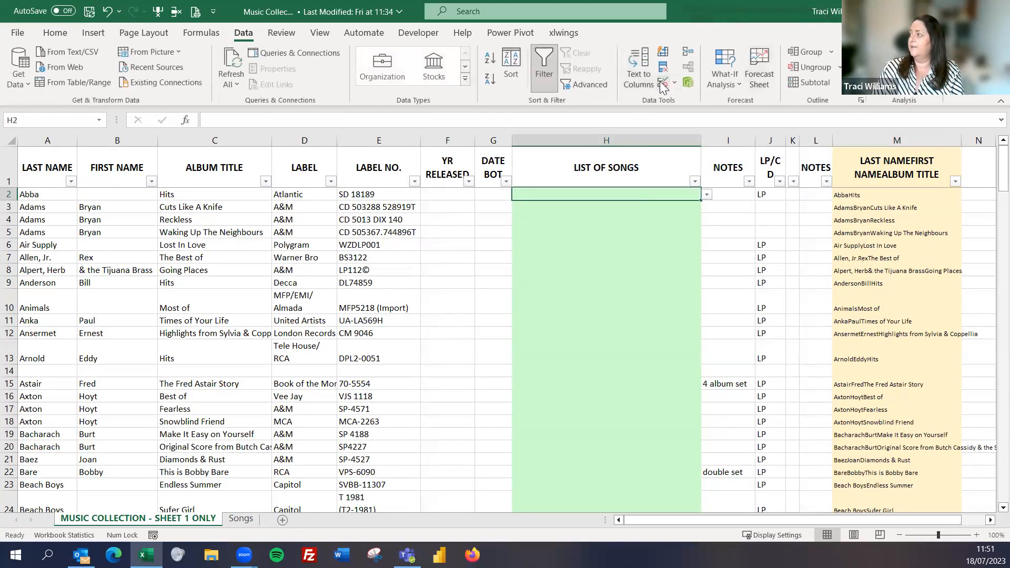
click(664, 66)
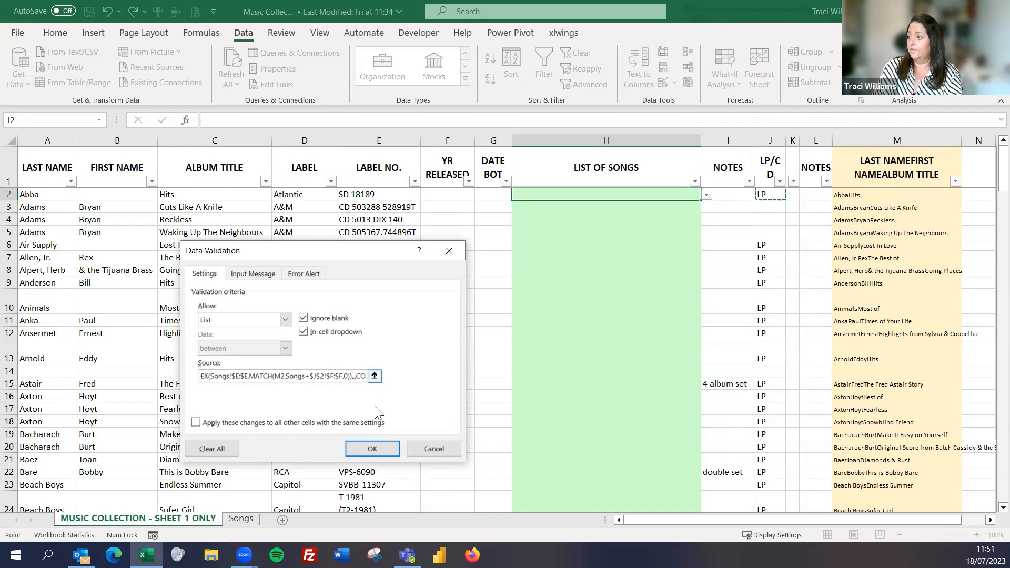
- Set H2's list source to =OFFSET(Songs!$E:$E,MATCH(M2,Songs!$F:$F,0),,COUNTIF(Songs!$F:$F,M2)) and confirm
click(282, 375)
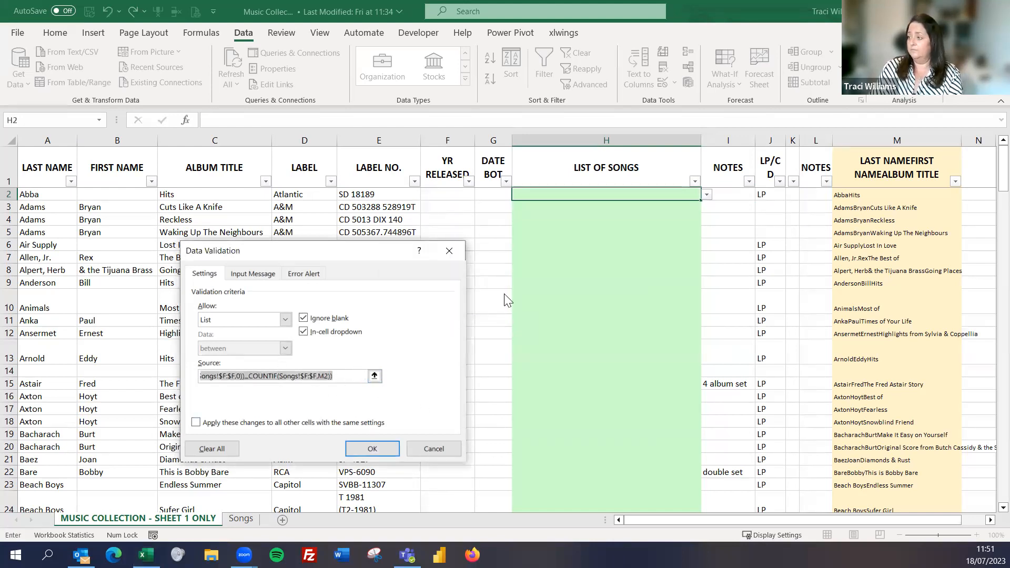
click(372, 448)
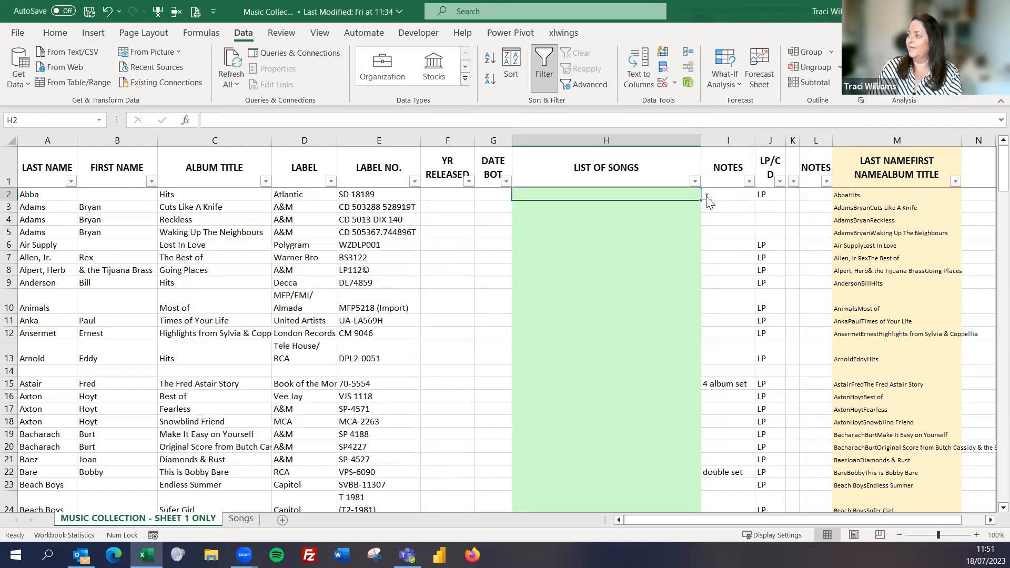
click(707, 206)
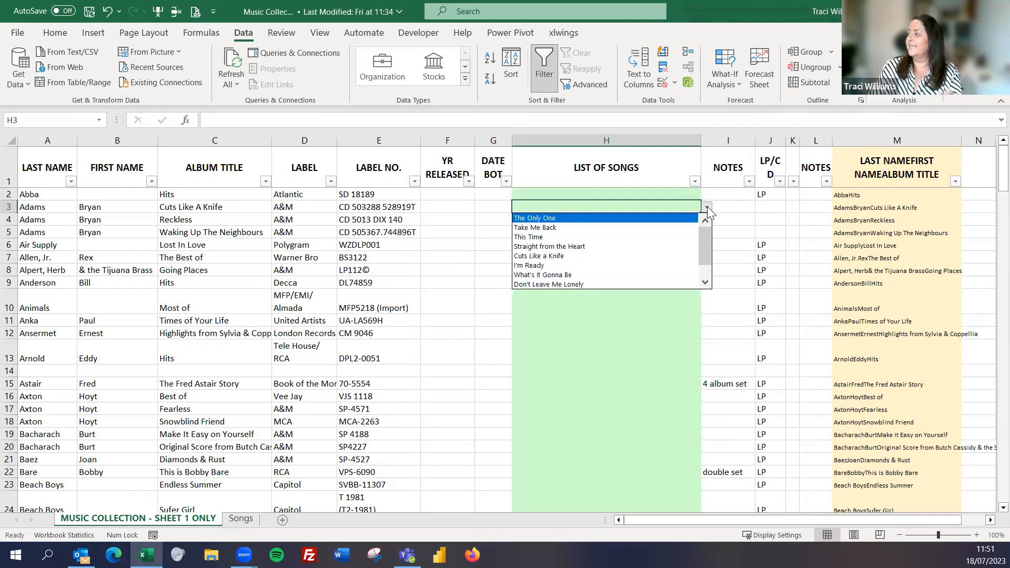
mouse_move(860, 206)
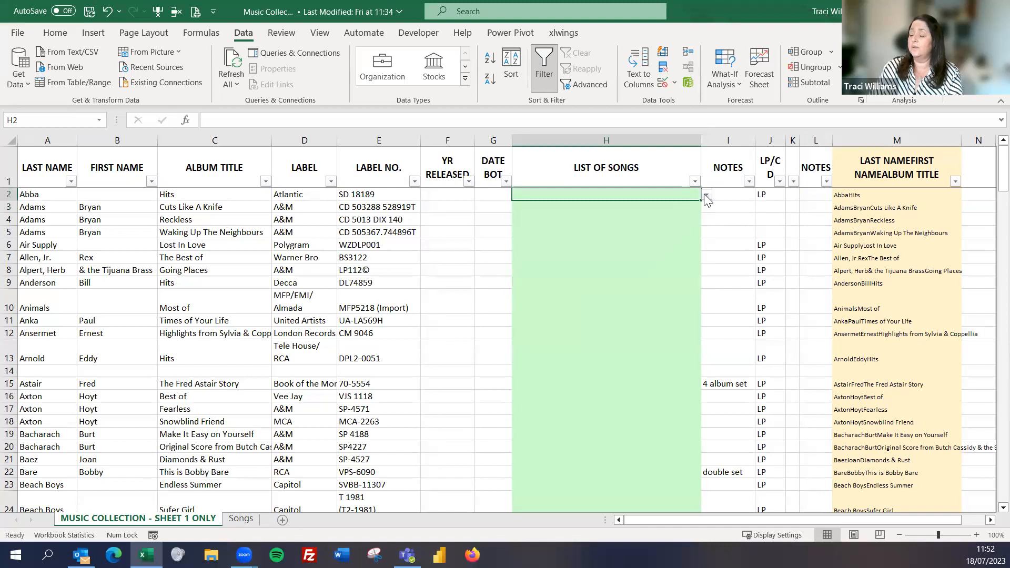
mouse_move(849, 196)
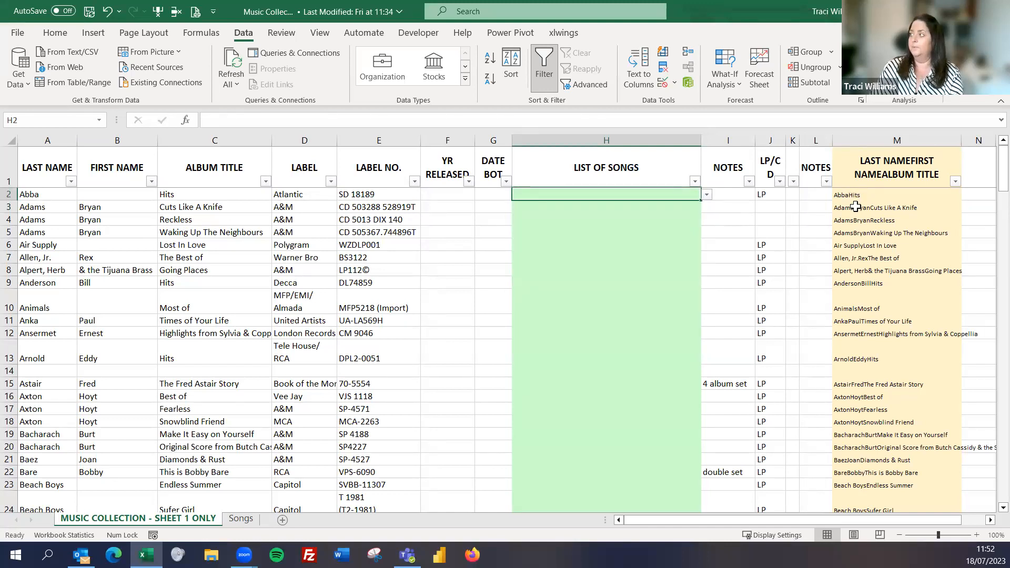
click(605, 218)
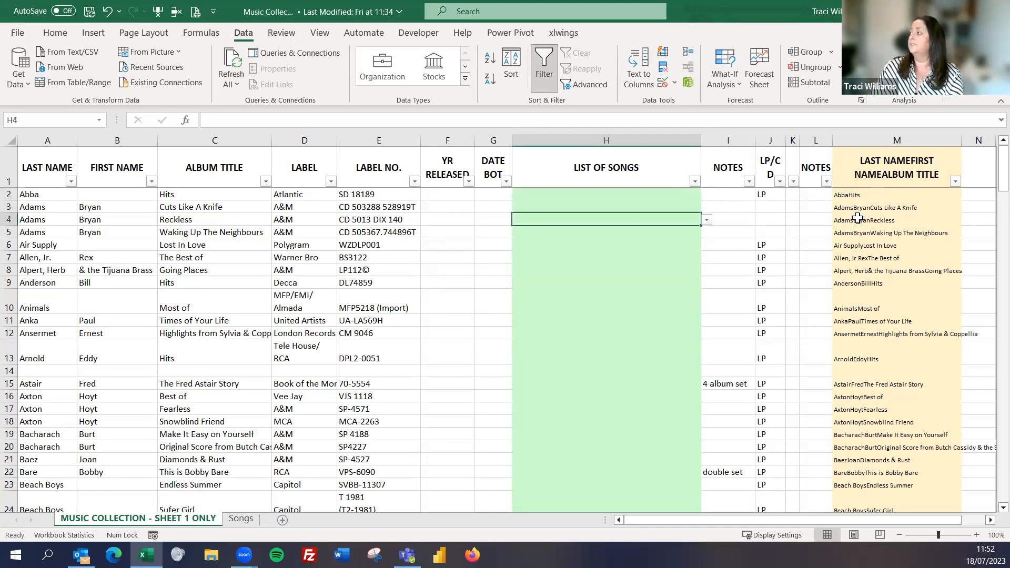
mouse_move(697, 220)
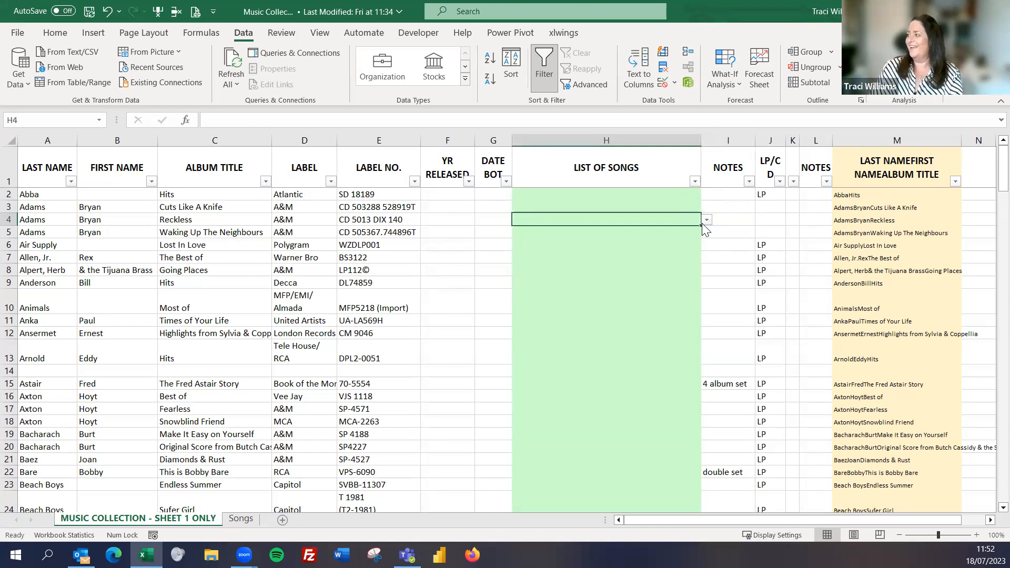
click(705, 218)
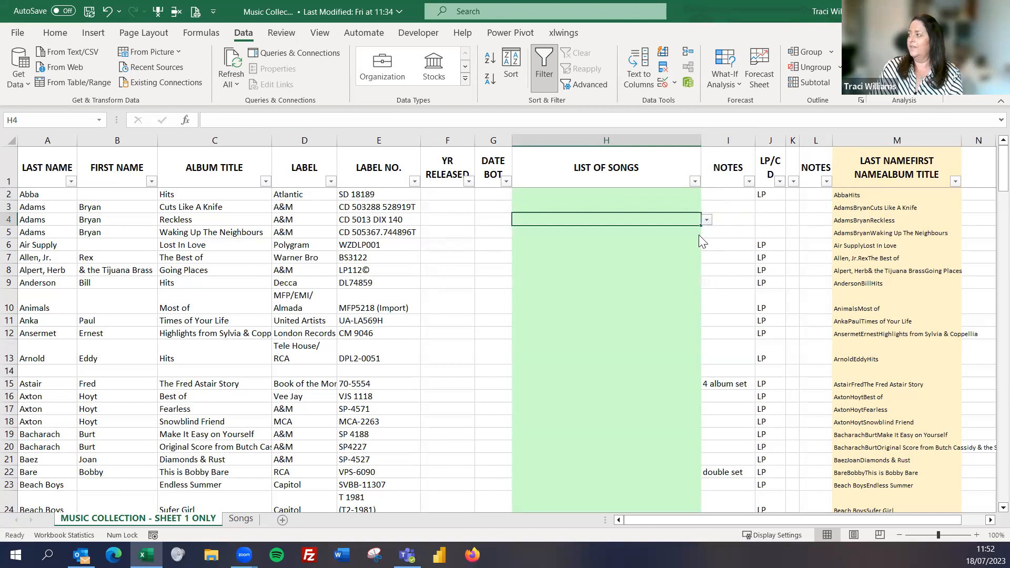
click(606, 232)
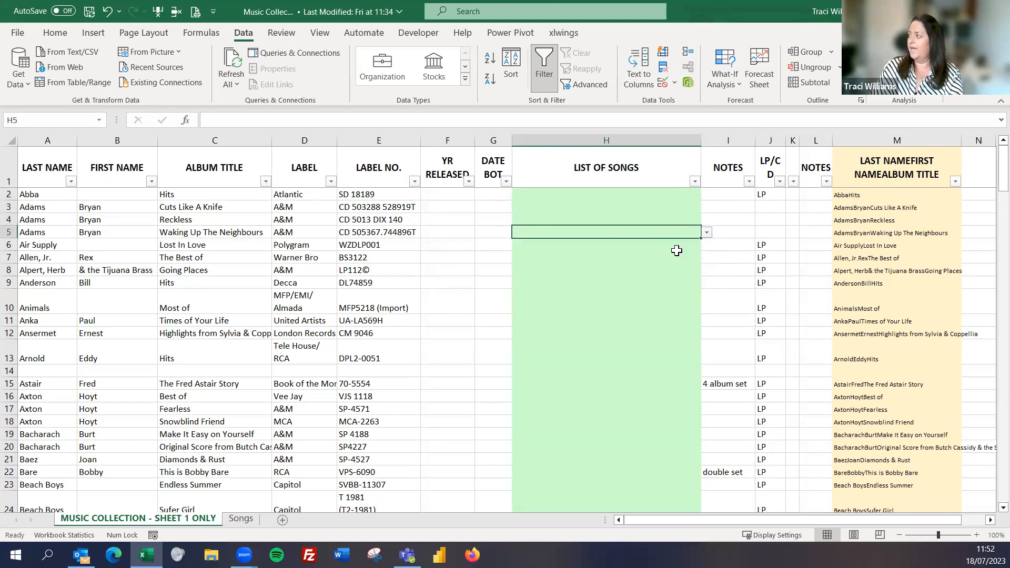
click(706, 244)
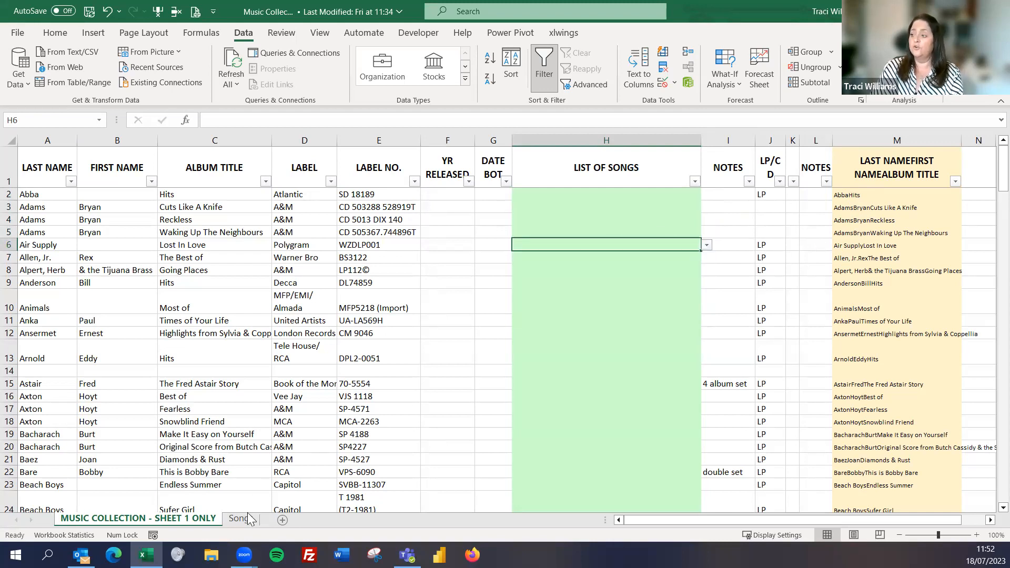
click(241, 517)
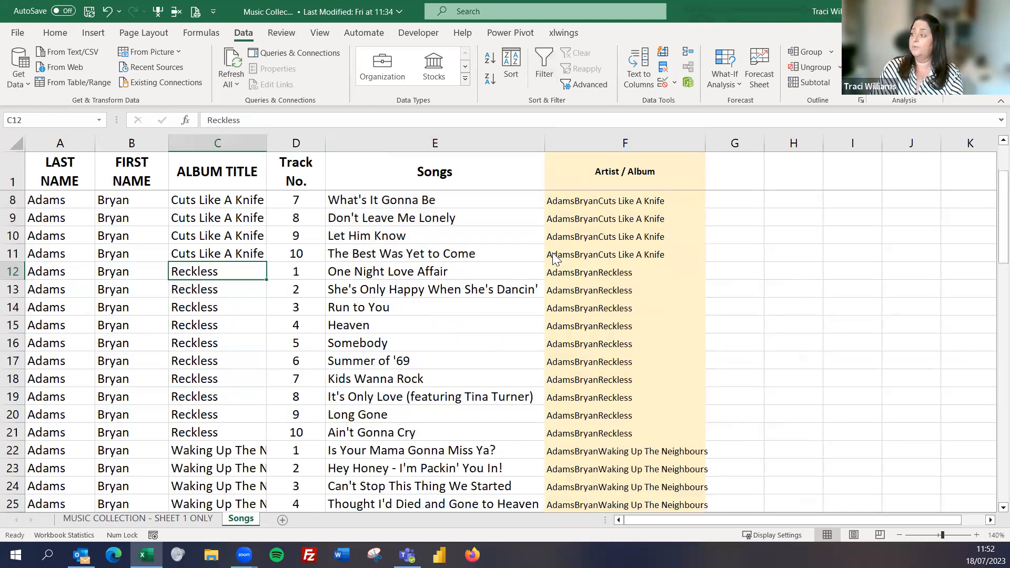
scroll(down, 3)
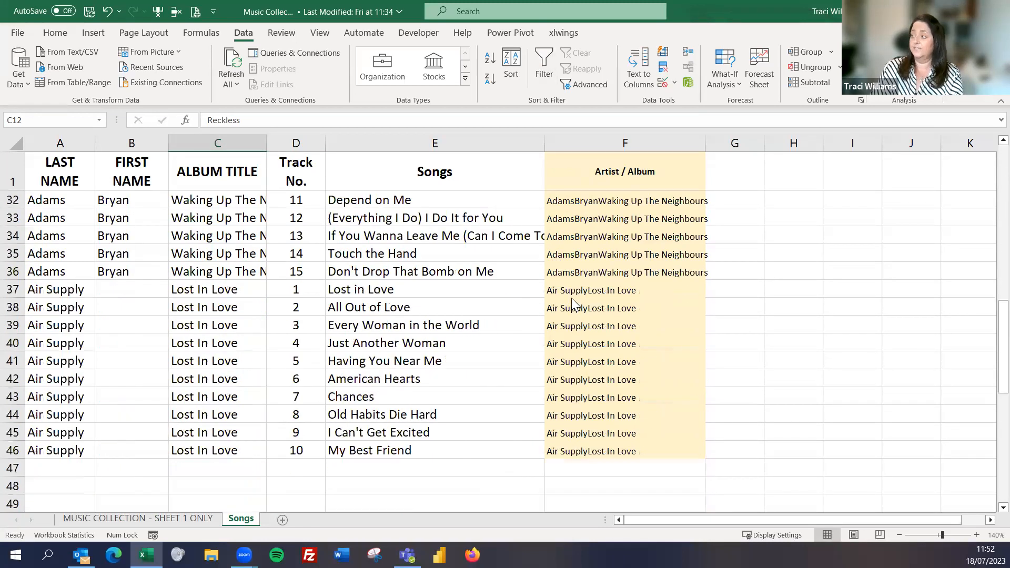
click(435, 450)
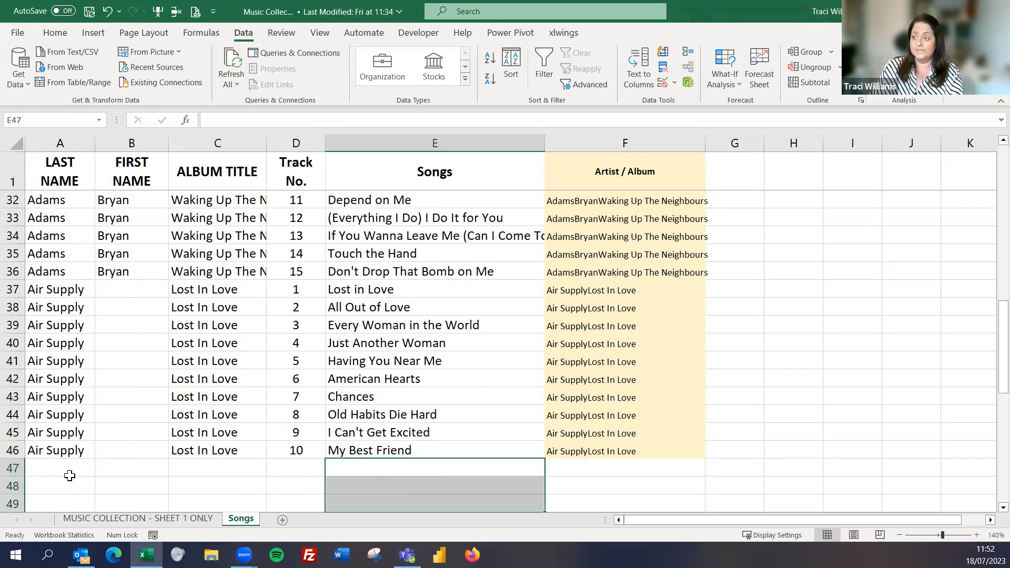
click(217, 466)
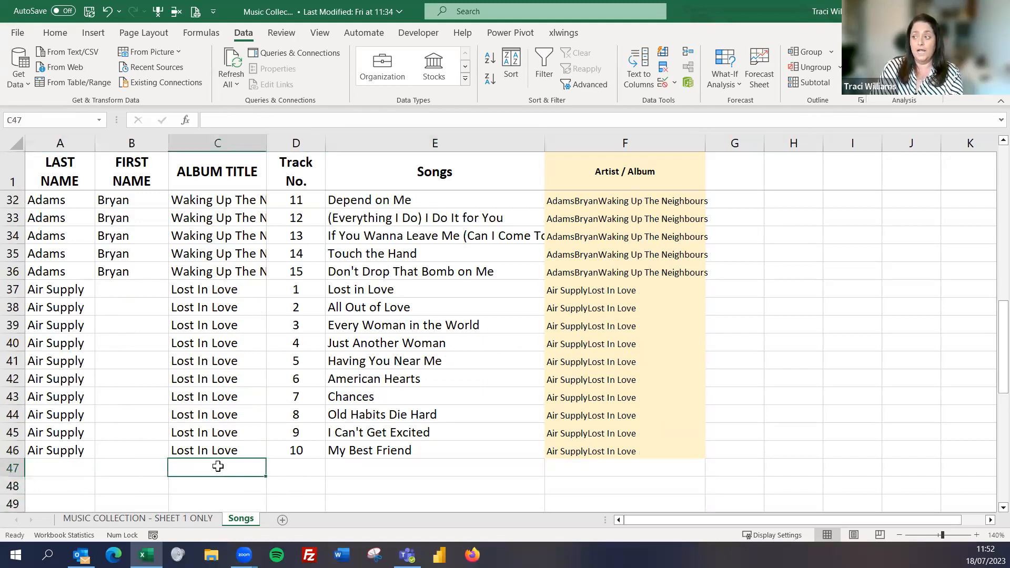
mouse_move(321, 465)
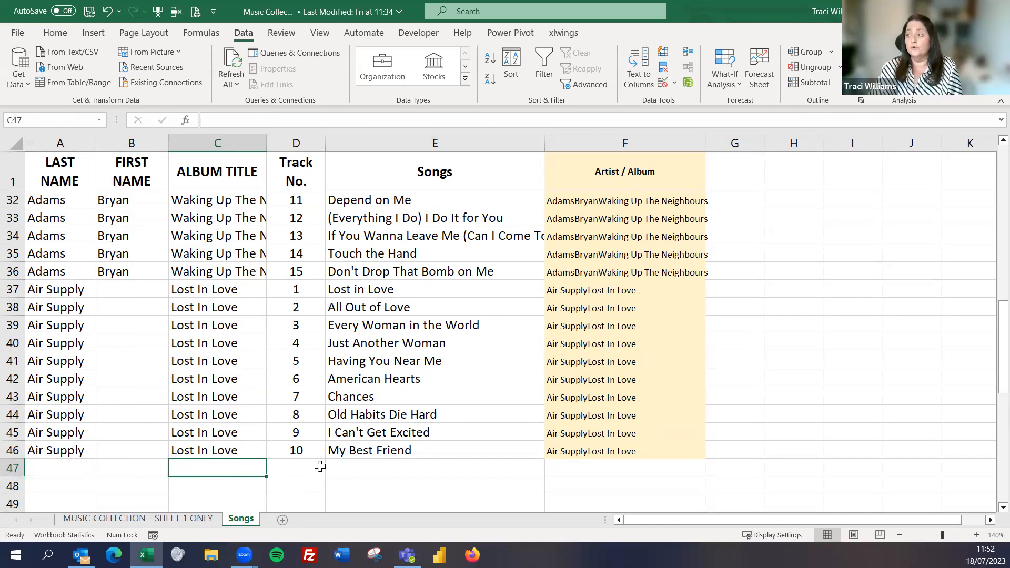
click(435, 467)
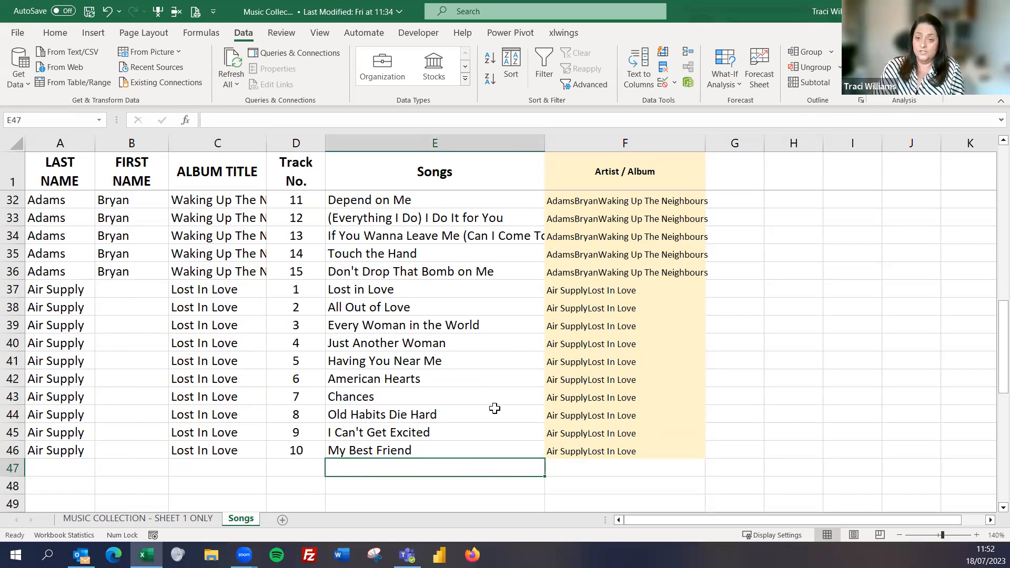
click(623, 450)
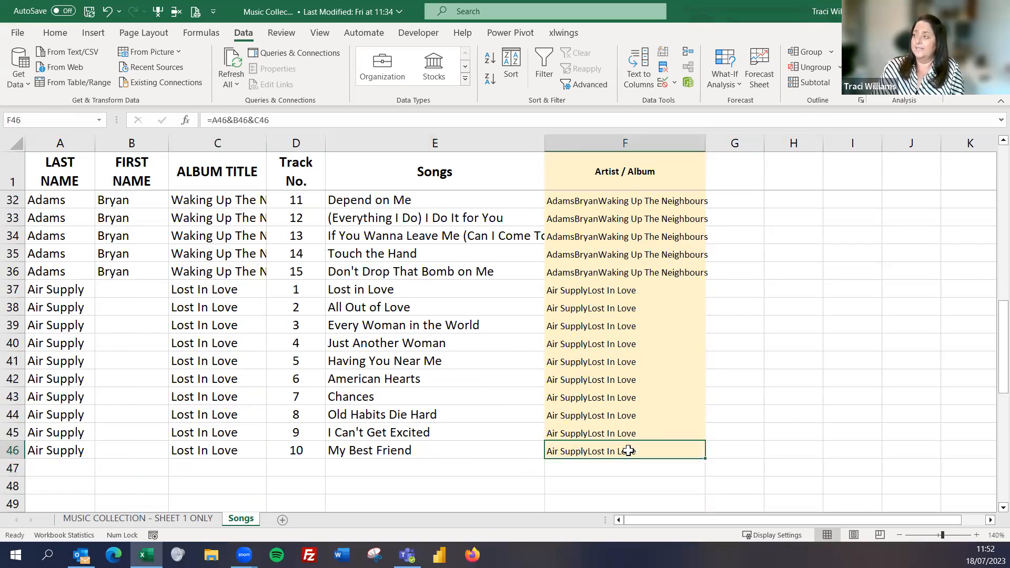
mouse_move(622, 501)
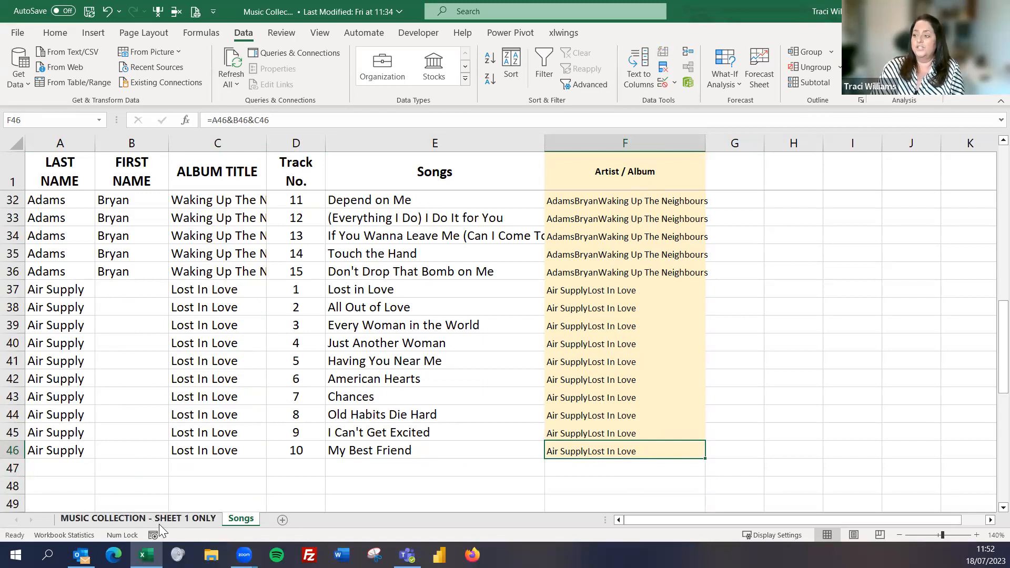
click(137, 518)
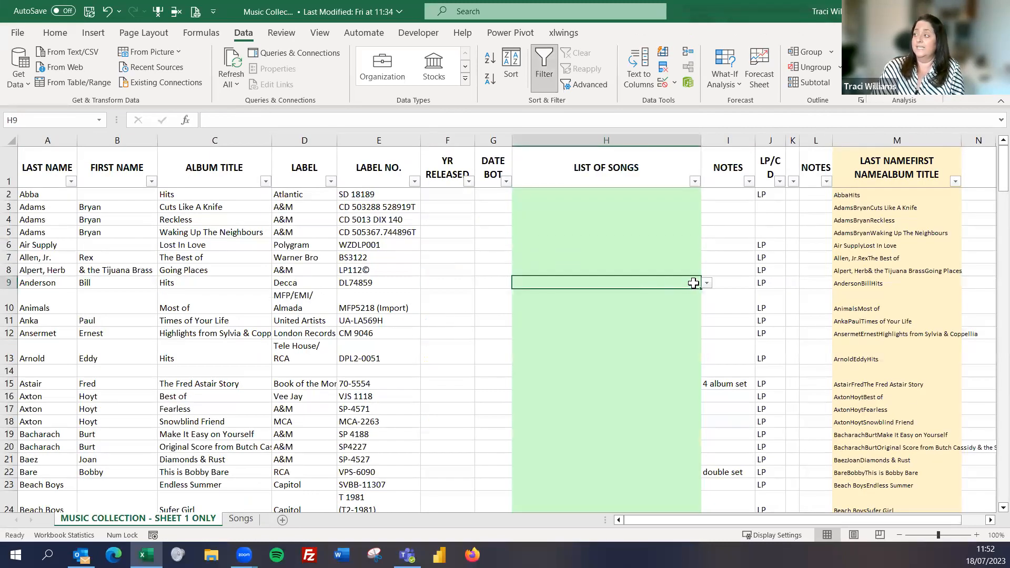
click(604, 320)
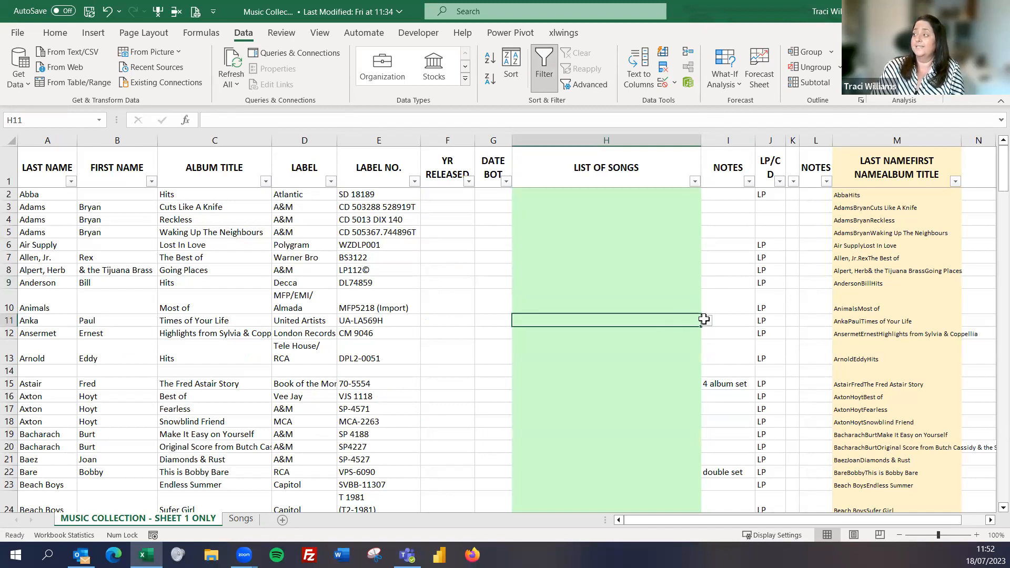
mouse_move(687, 289)
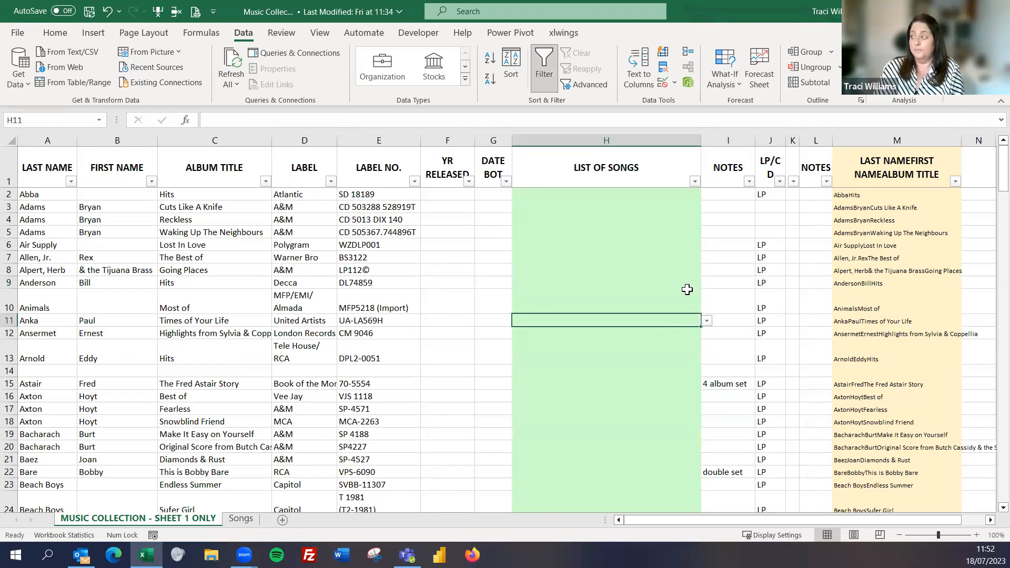
mouse_move(583, 268)
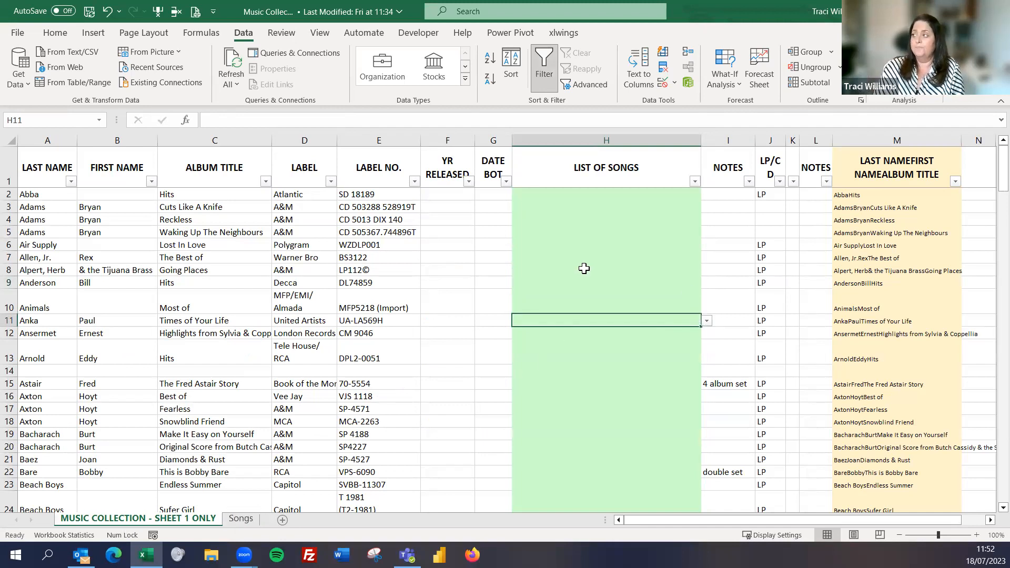
click(605, 219)
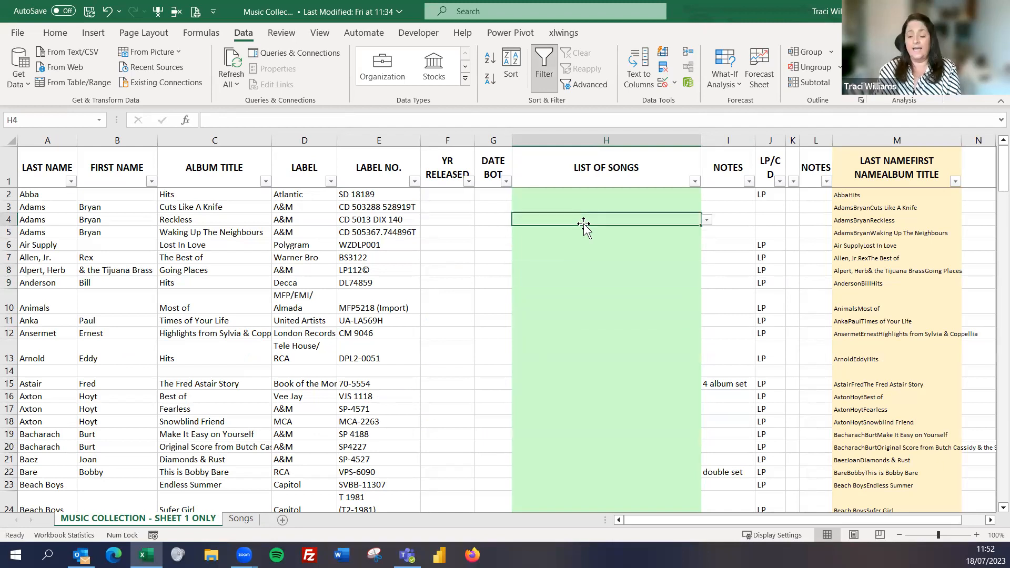
mouse_move(485, 321)
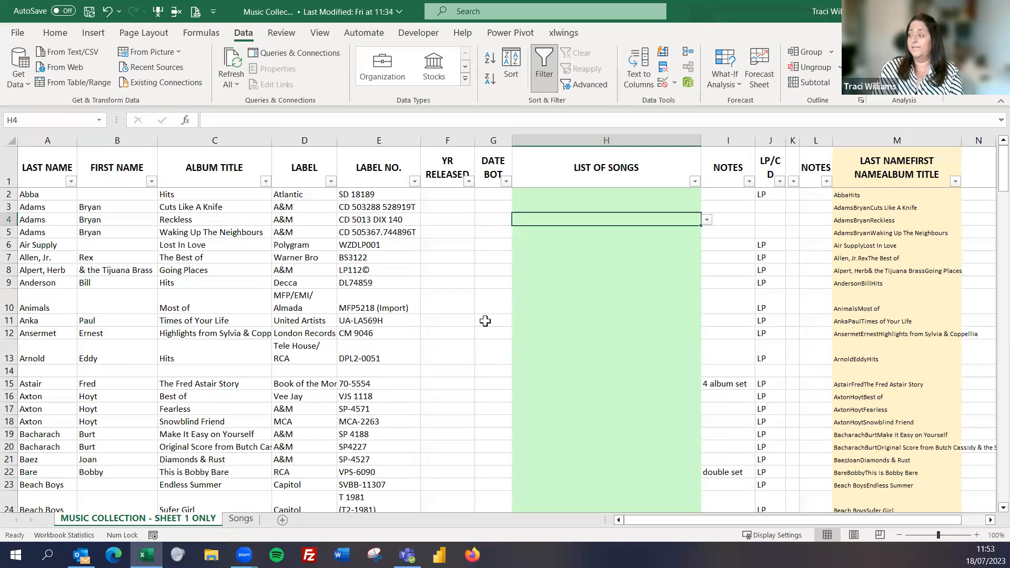